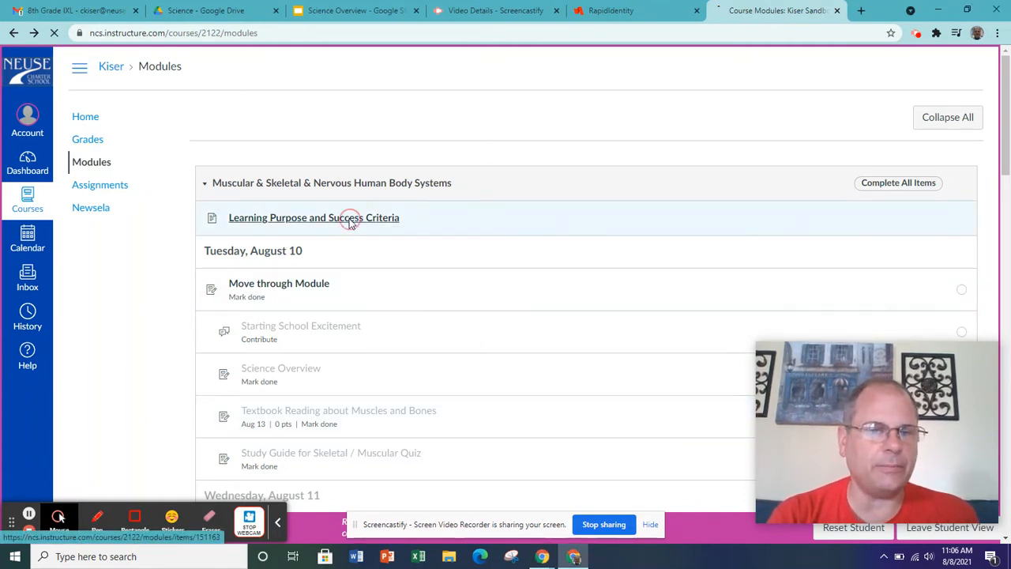
Step: Open the 'Learning Purpose and Success Criteria' page from the module list
left_click(312, 218)
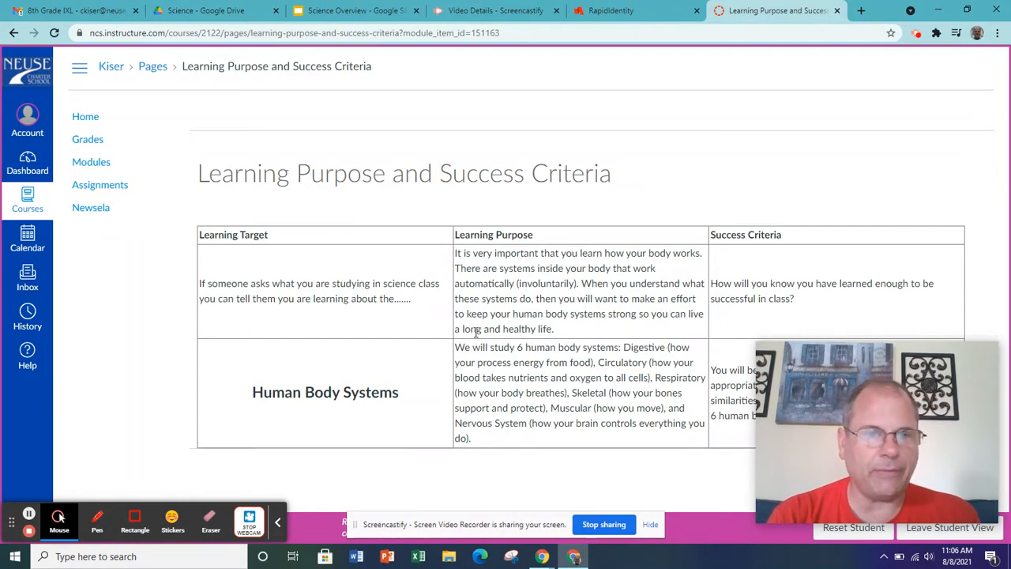
mouse_move(543, 283)
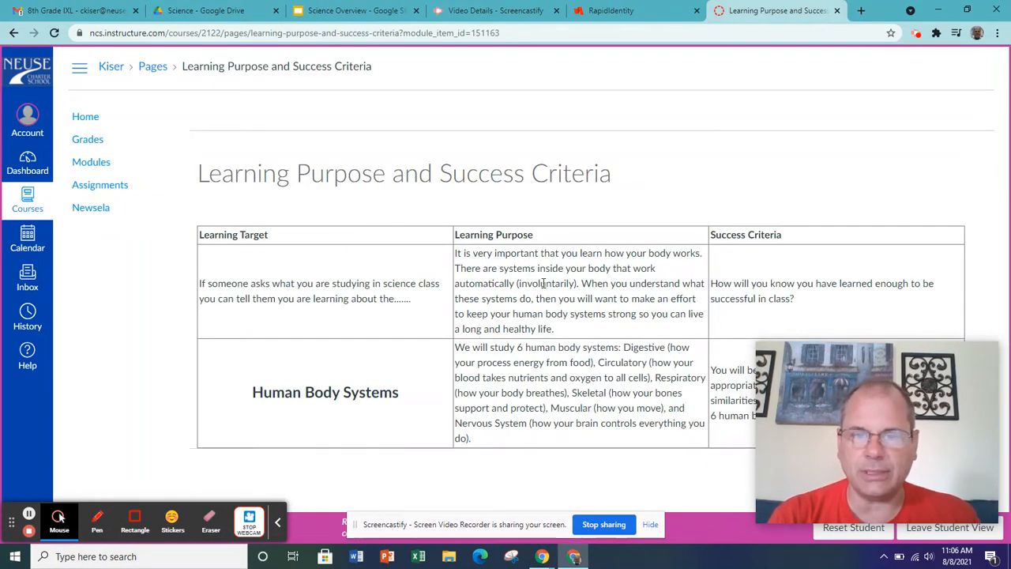
mouse_move(319, 363)
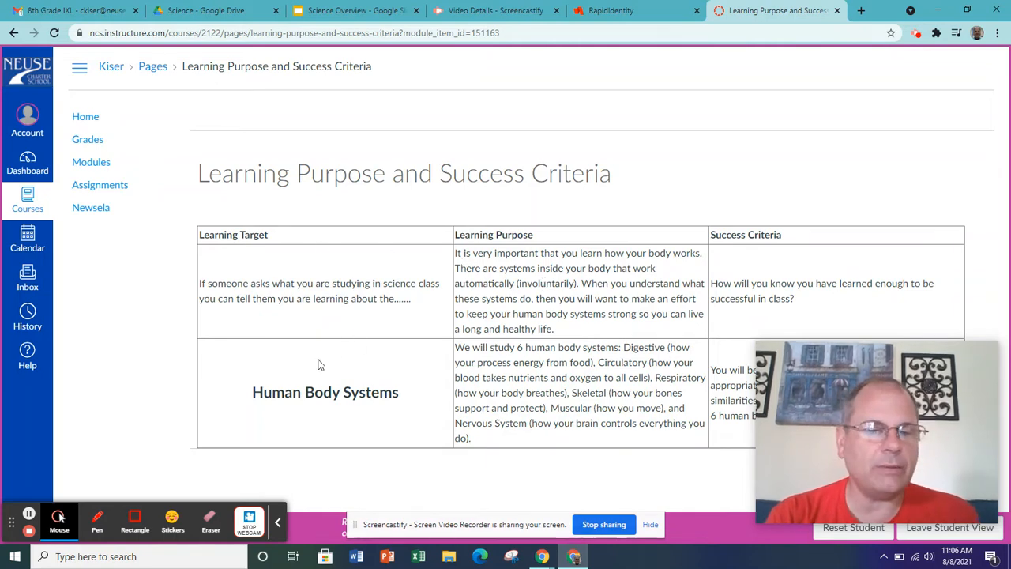
mouse_move(521, 320)
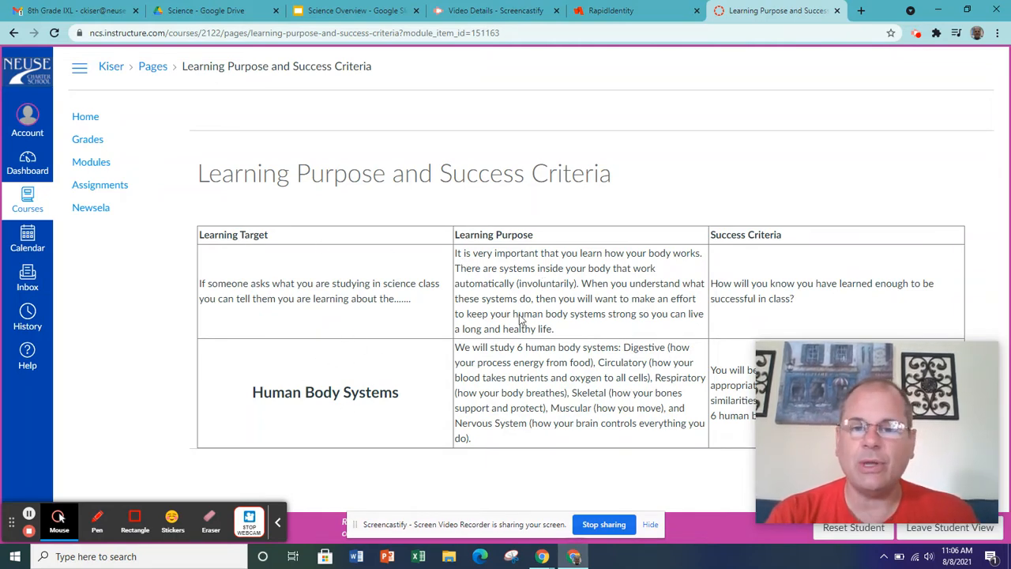
mouse_move(676, 296)
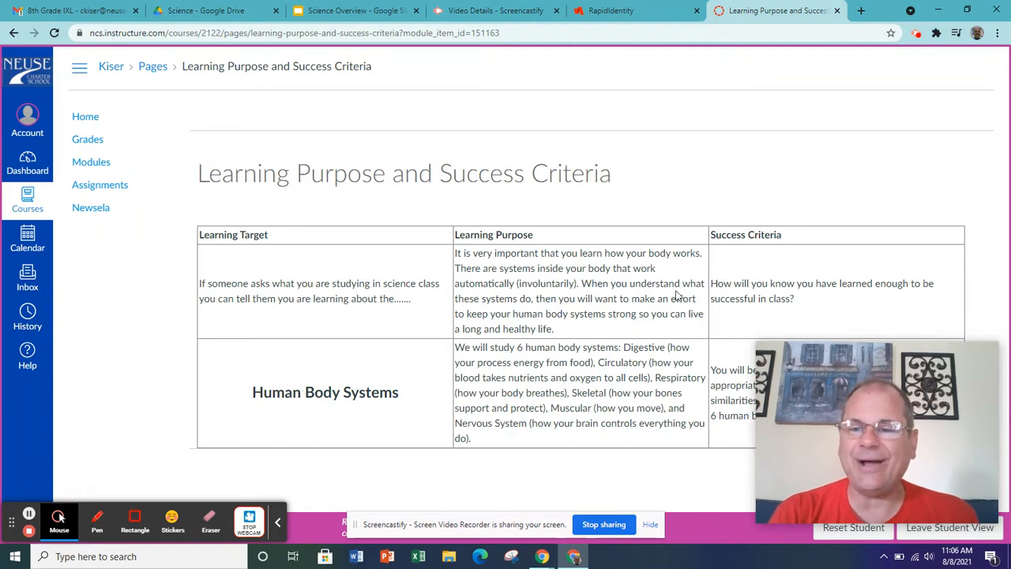
mouse_move(789, 267)
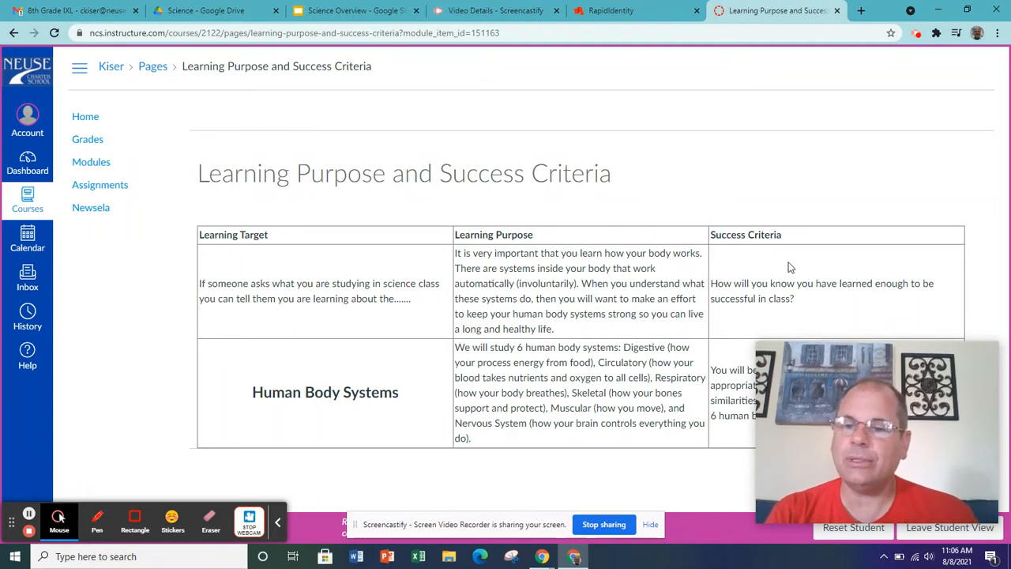
mouse_move(708, 340)
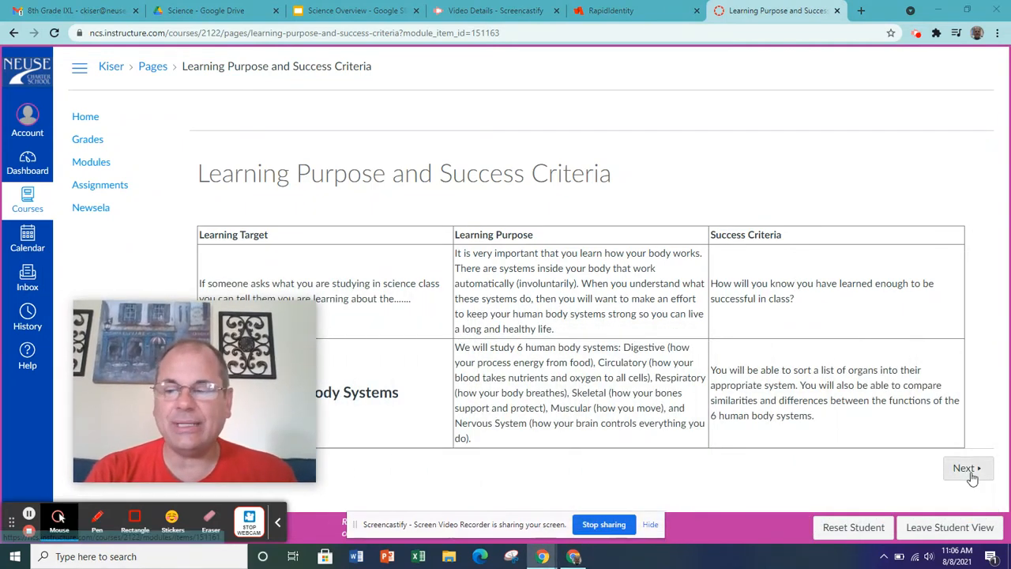
Step: Advance to the Move through Module assignment and mark it as done
left_click(967, 467)
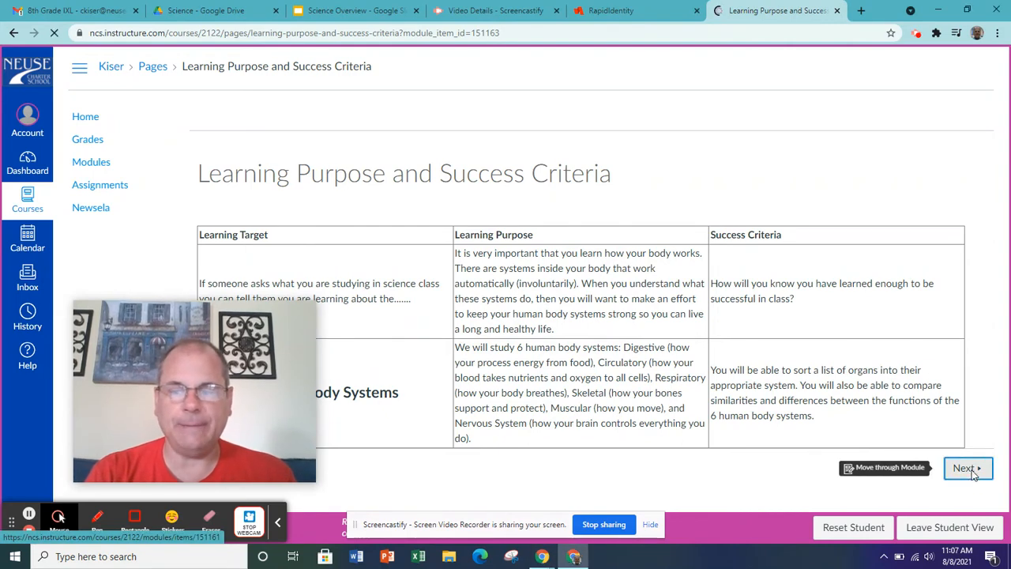
left_click(964, 468)
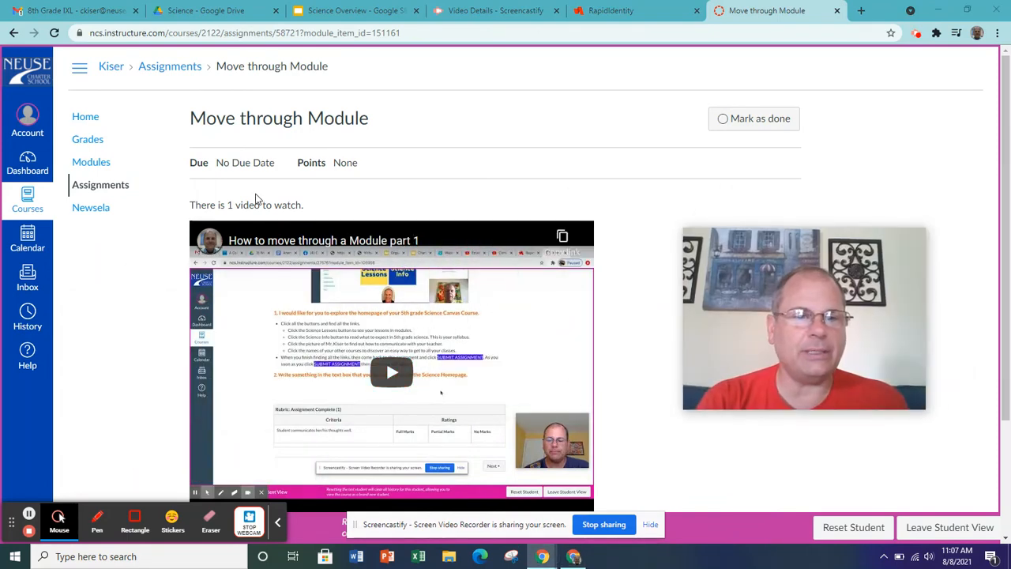
mouse_move(346, 222)
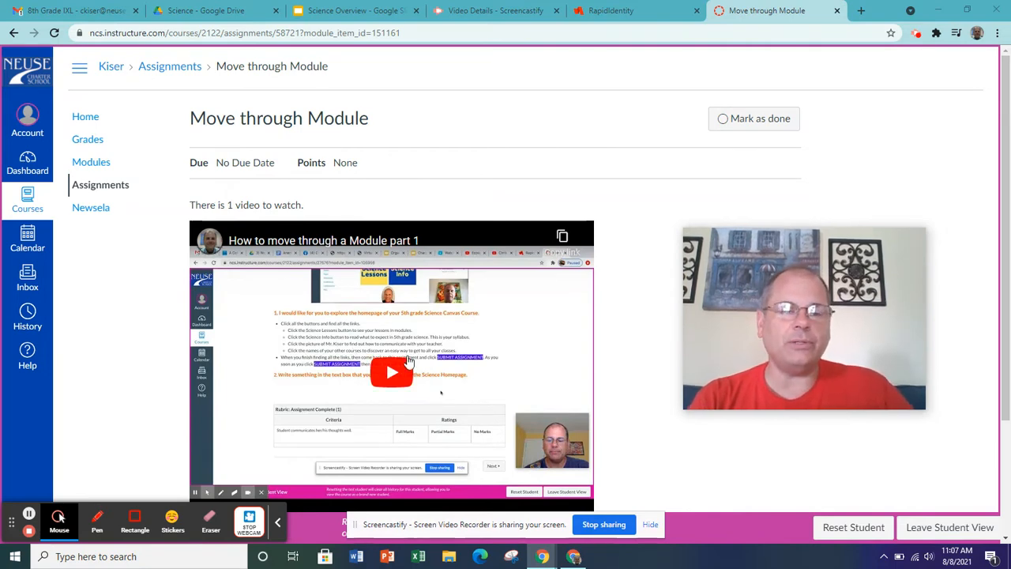
mouse_move(655, 230)
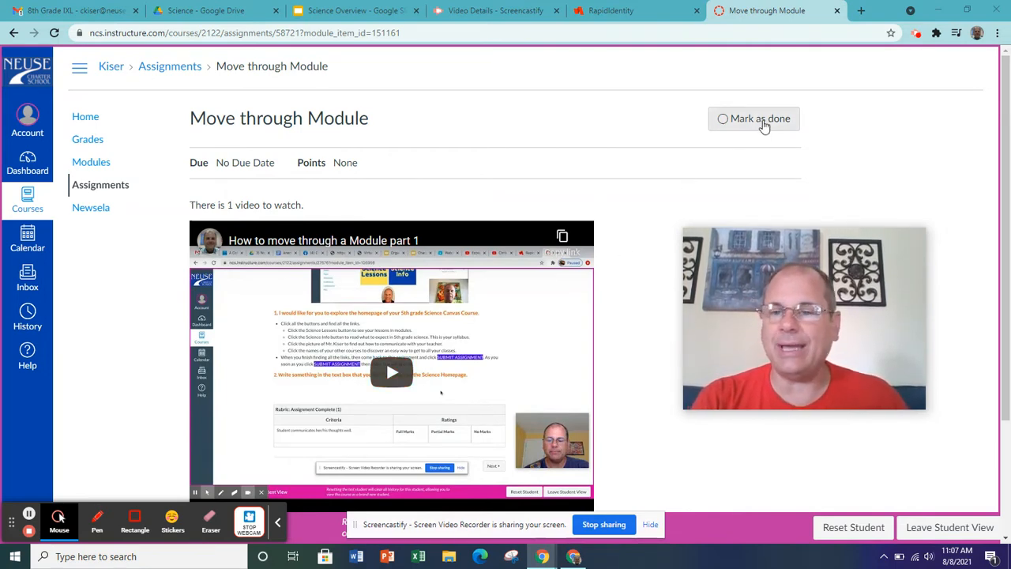
left_click(753, 117)
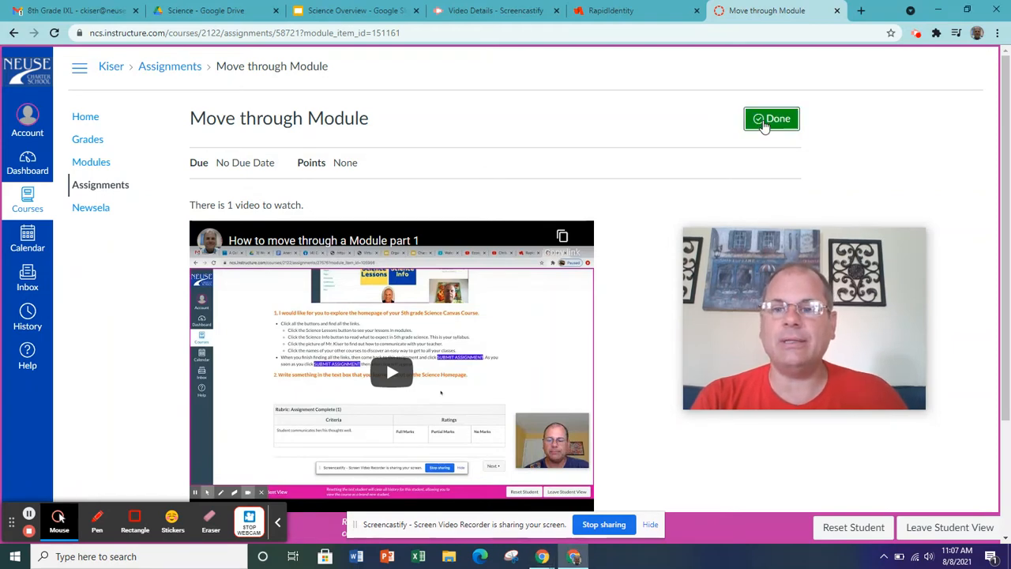
scroll("down", 3)
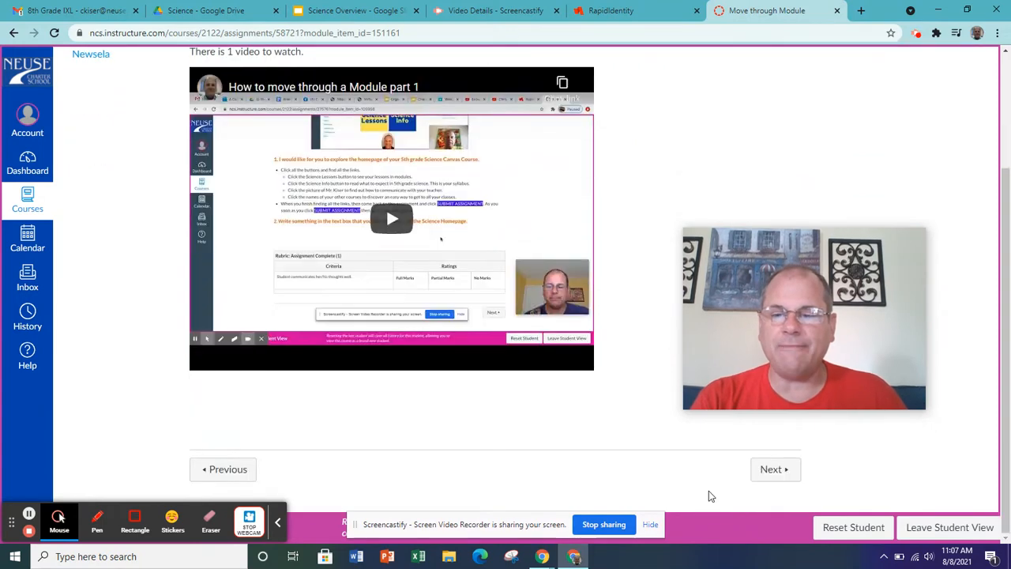
Step: Advance via Next to the Starting School Excitement discussion topic
left_click(774, 467)
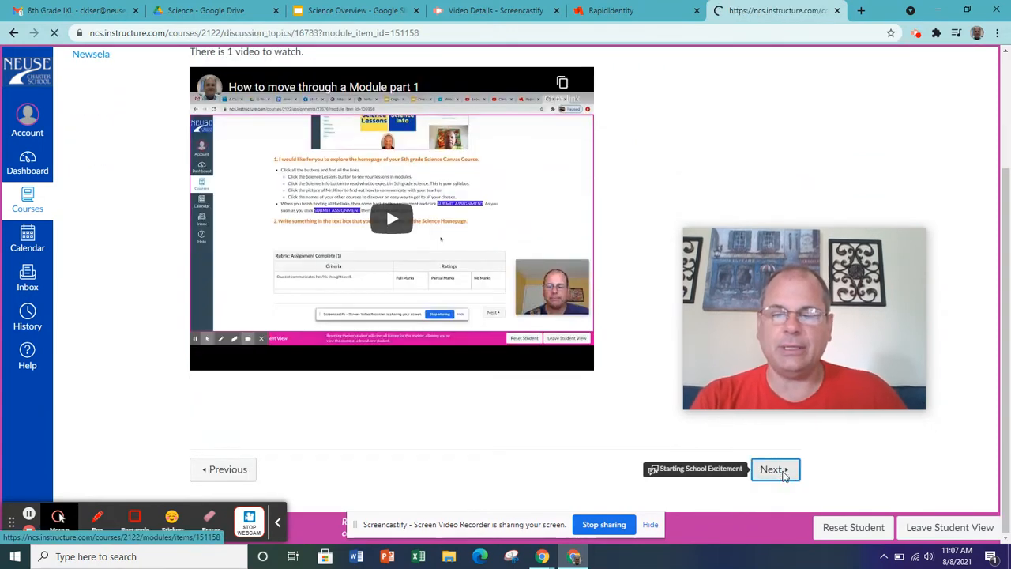
left_click(771, 467)
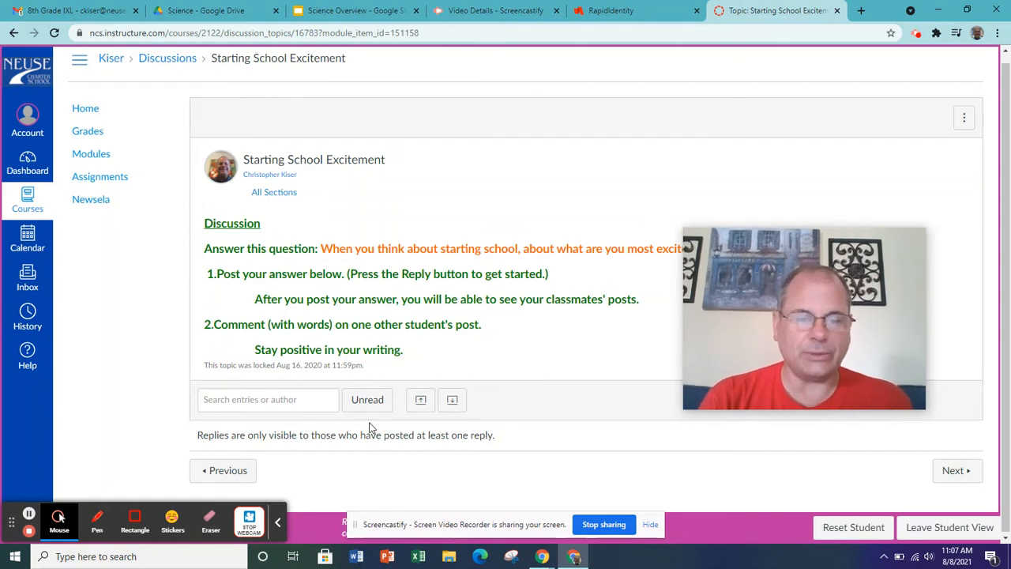
mouse_move(435, 315)
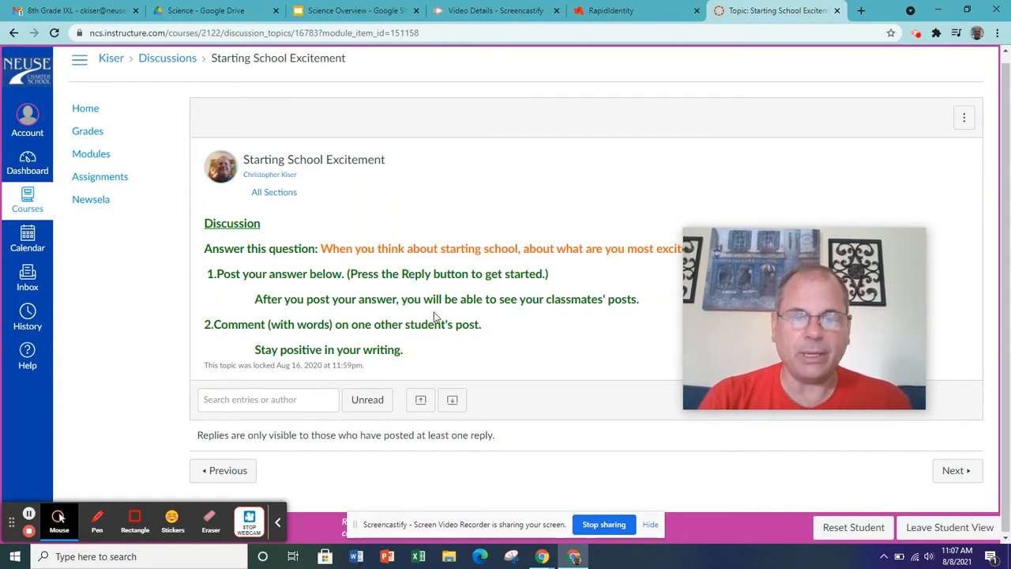
mouse_move(509, 338)
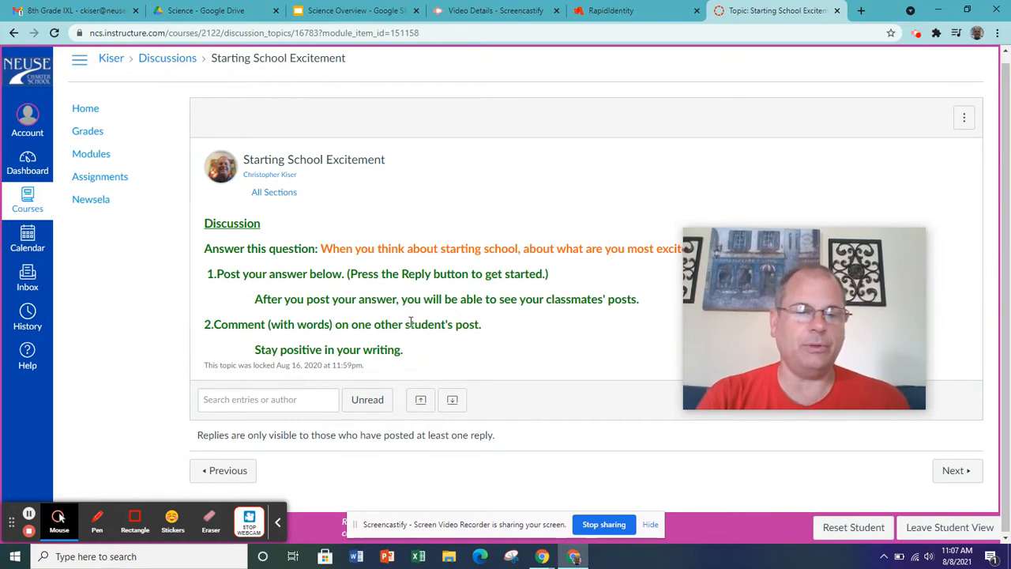
mouse_move(550, 395)
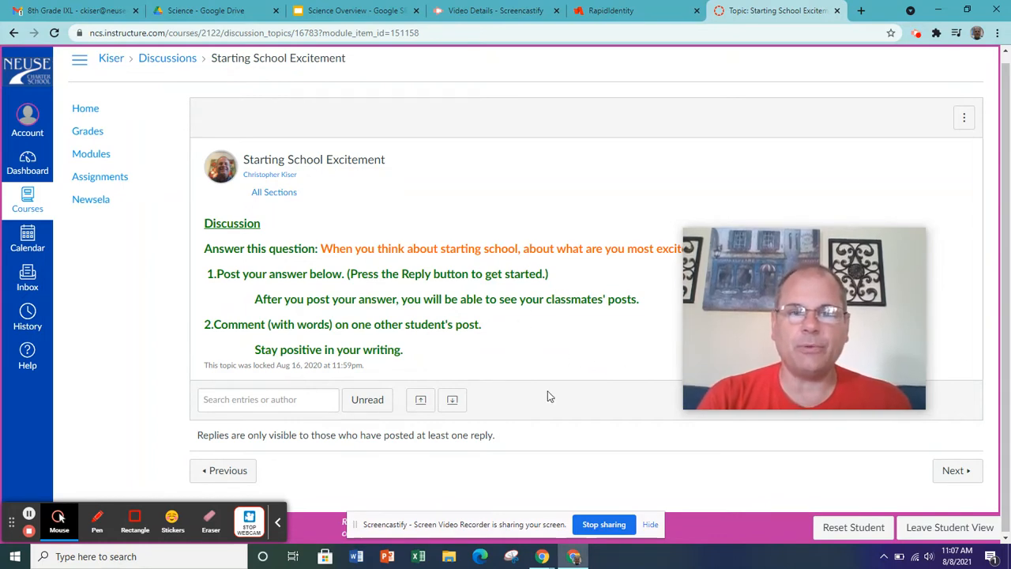
mouse_move(168, 141)
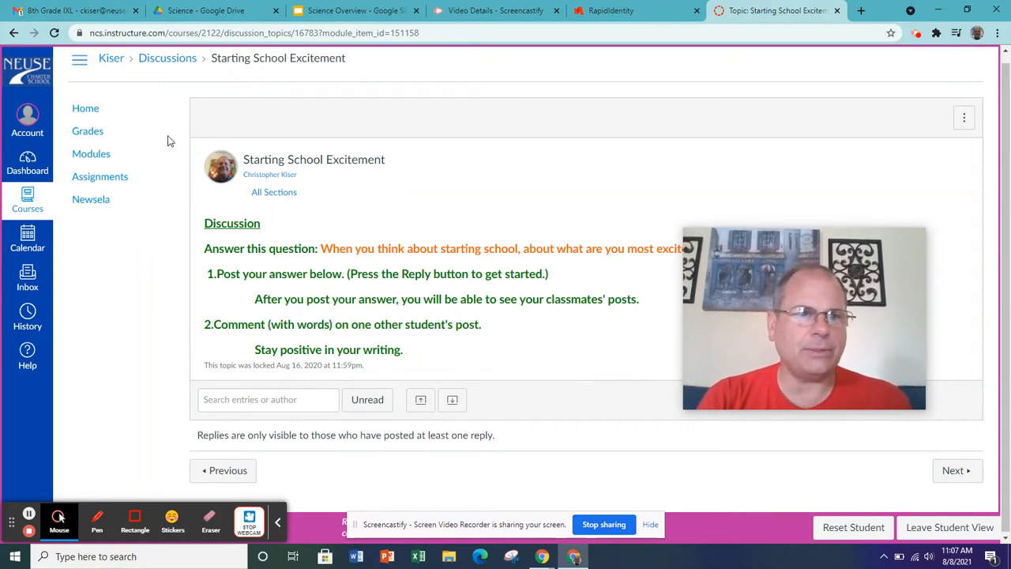
left_click(91, 154)
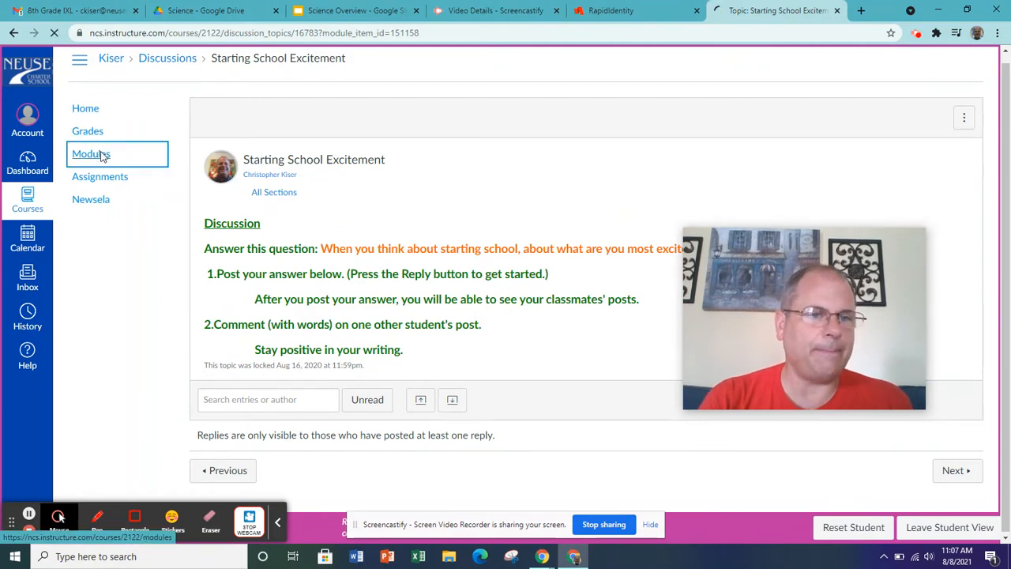
left_click(92, 153)
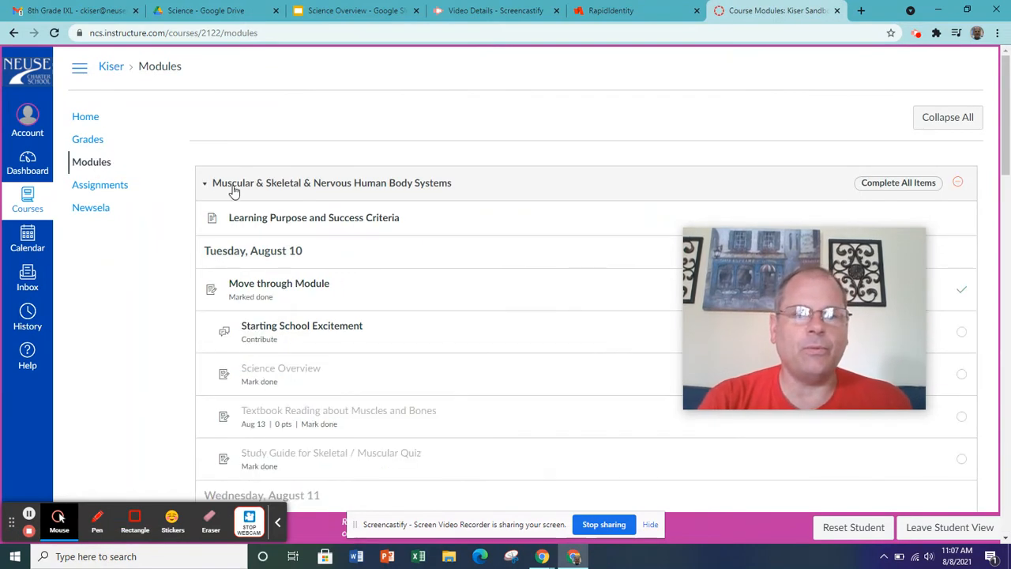
left_click_drag(802, 319, 610, 436)
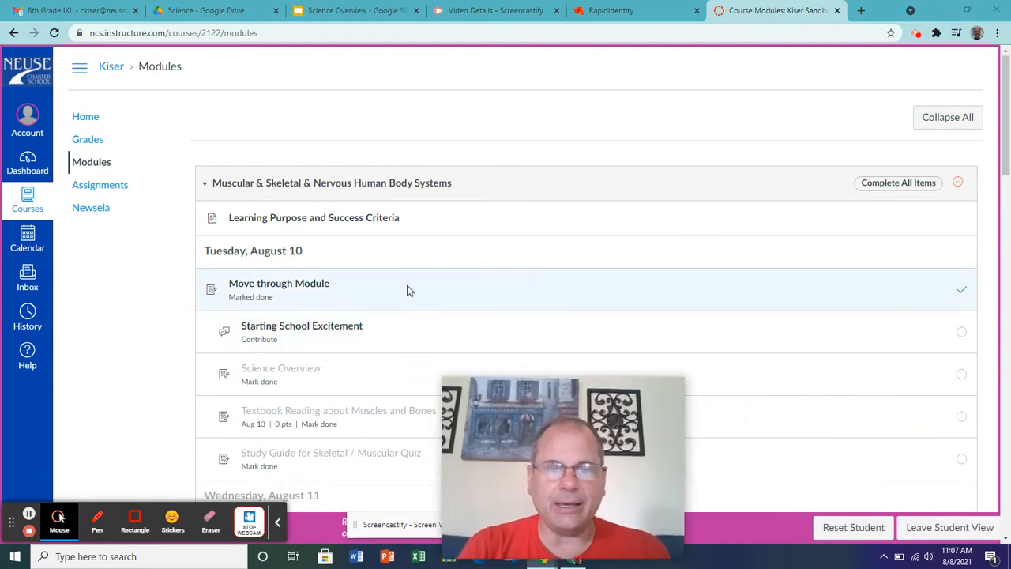
mouse_move(961, 291)
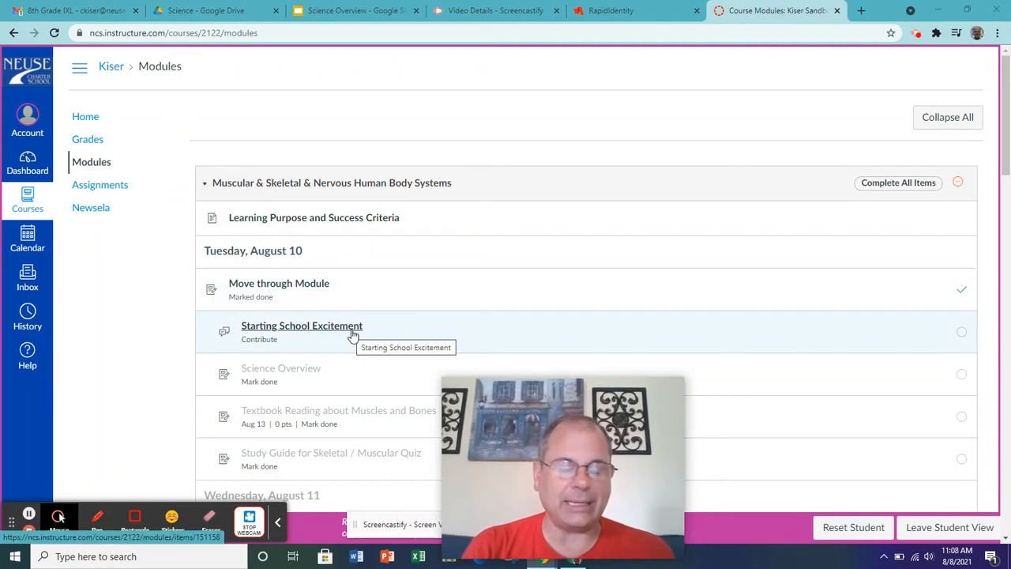
mouse_move(638, 349)
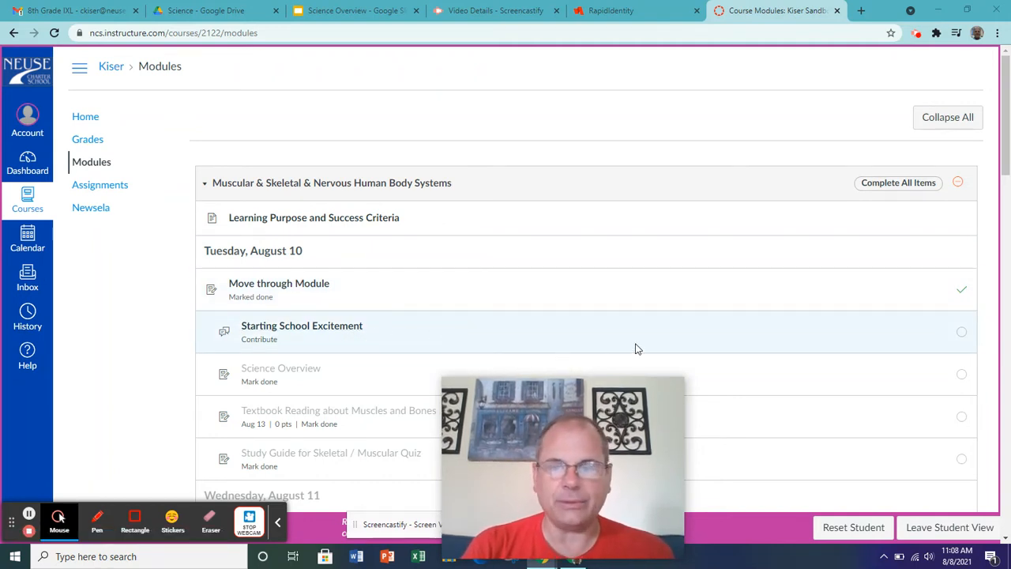
mouse_move(302, 325)
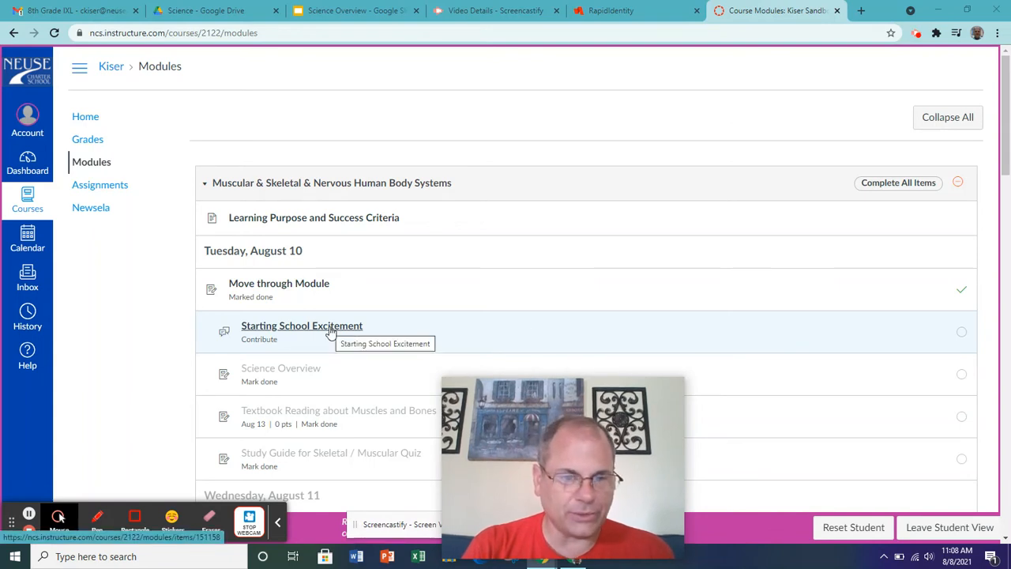
mouse_move(960, 332)
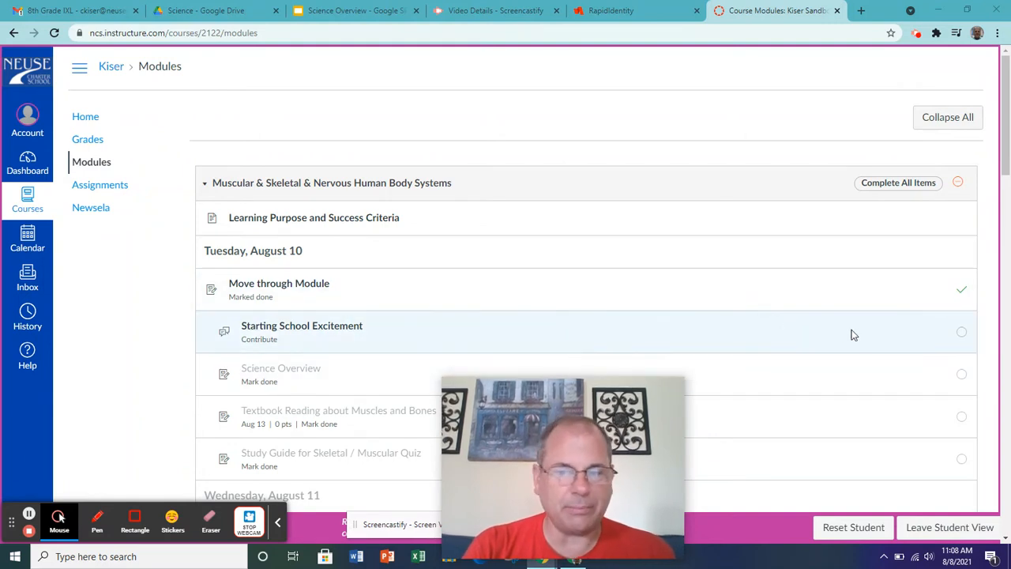
mouse_move(960, 331)
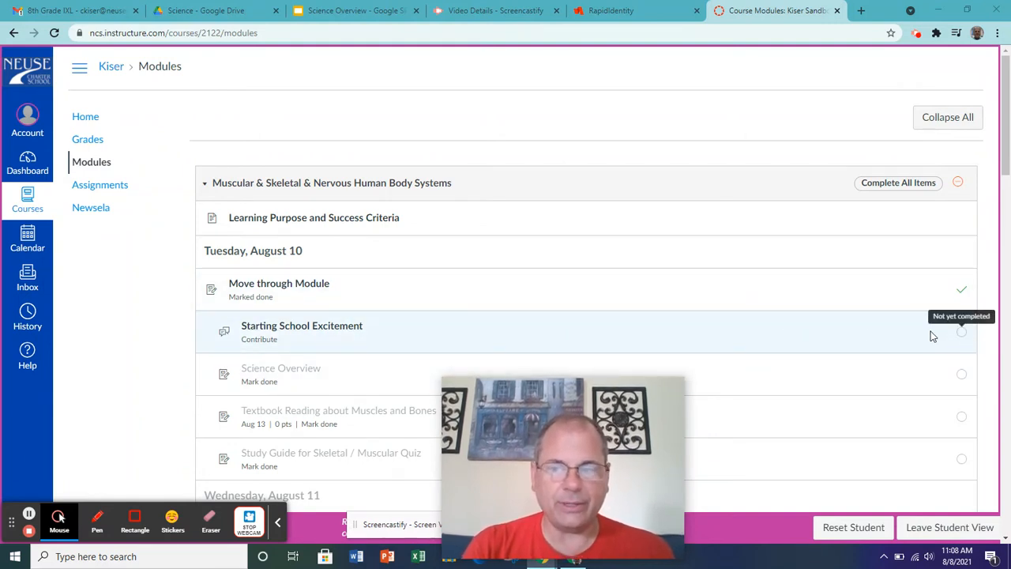
scroll("down", 3)
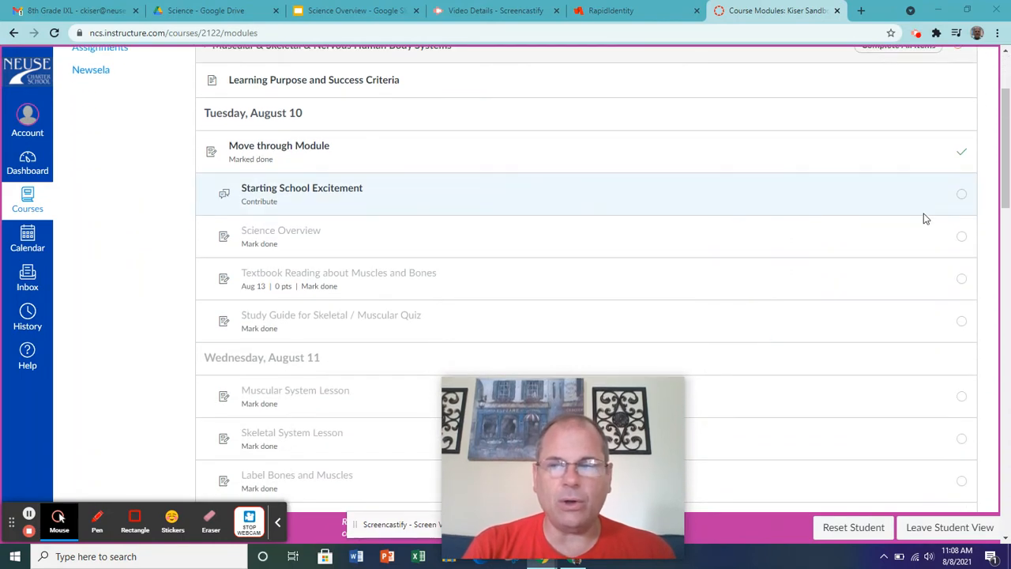
scroll("down", 3)
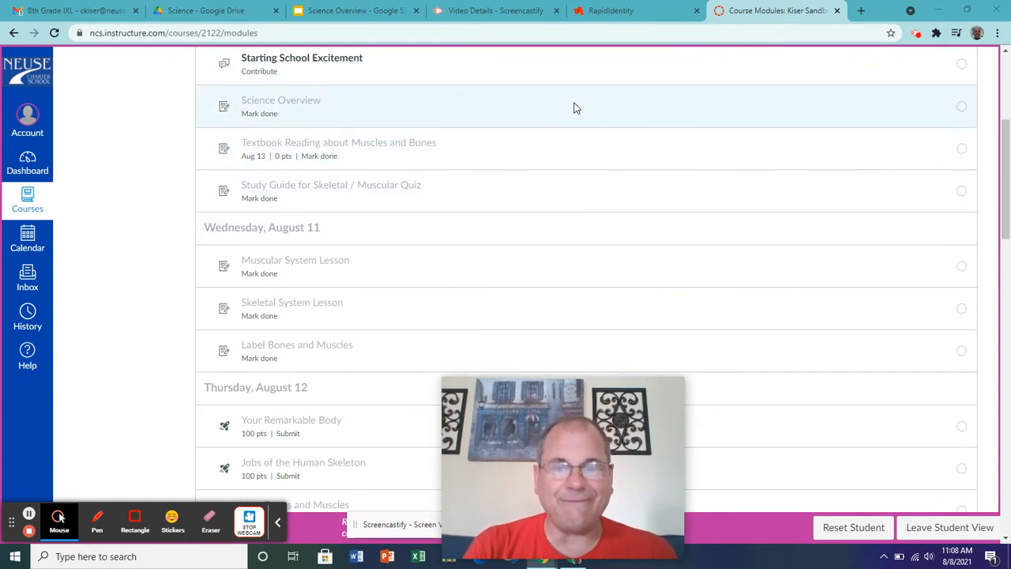
mouse_move(791, 111)
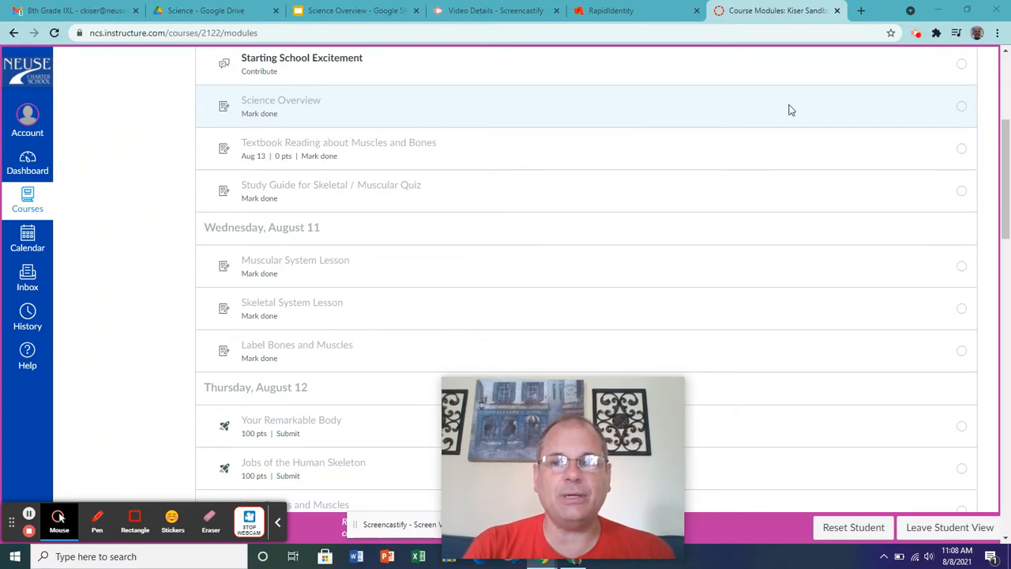
mouse_move(616, 224)
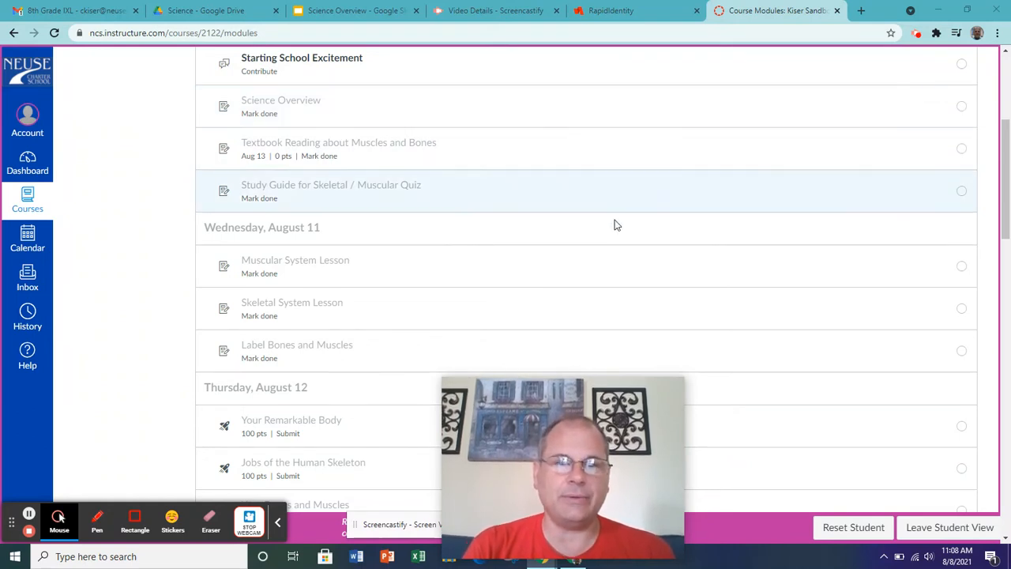
scroll("up", 3)
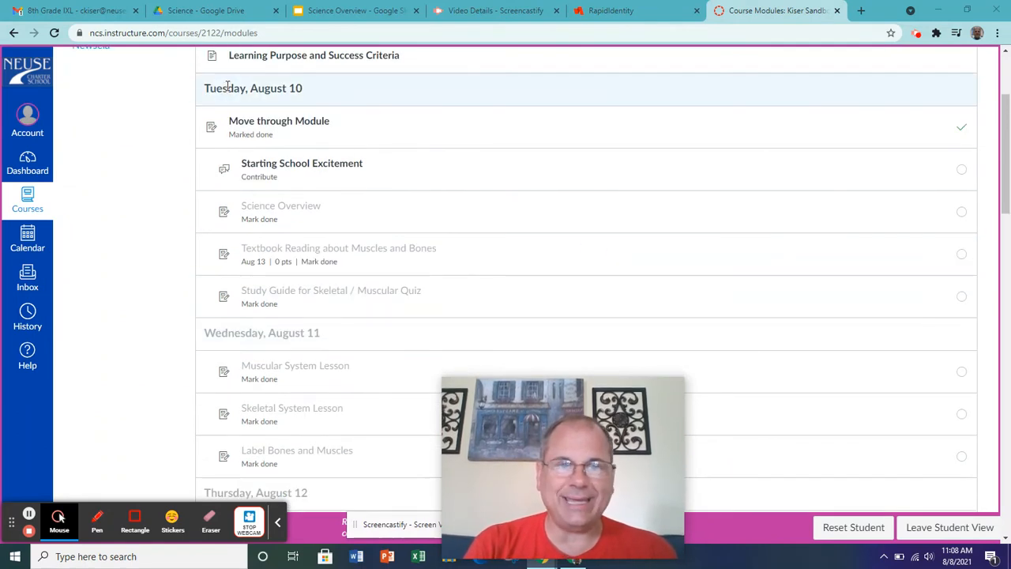
scroll("down", 3)
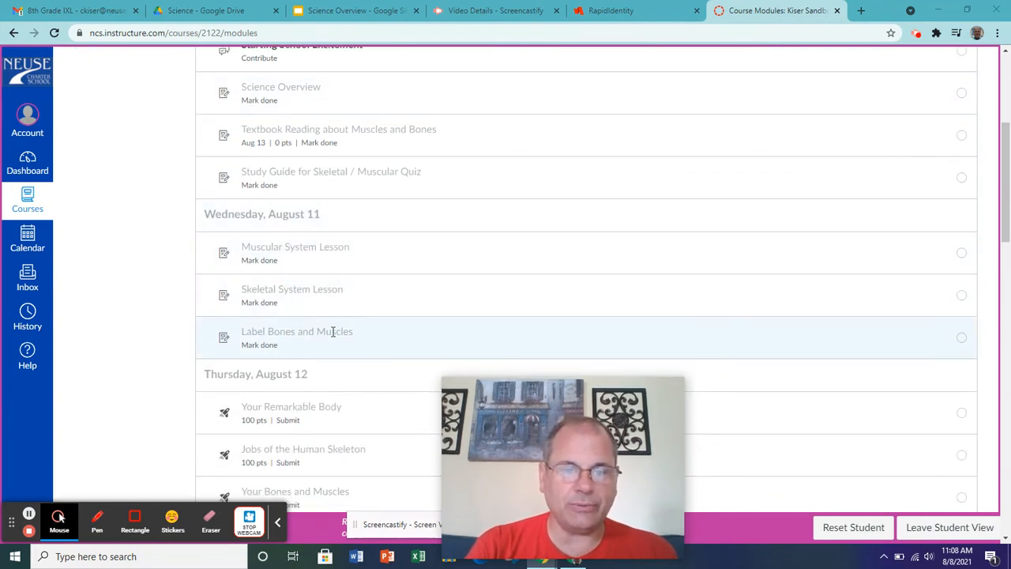
scroll("down", 3)
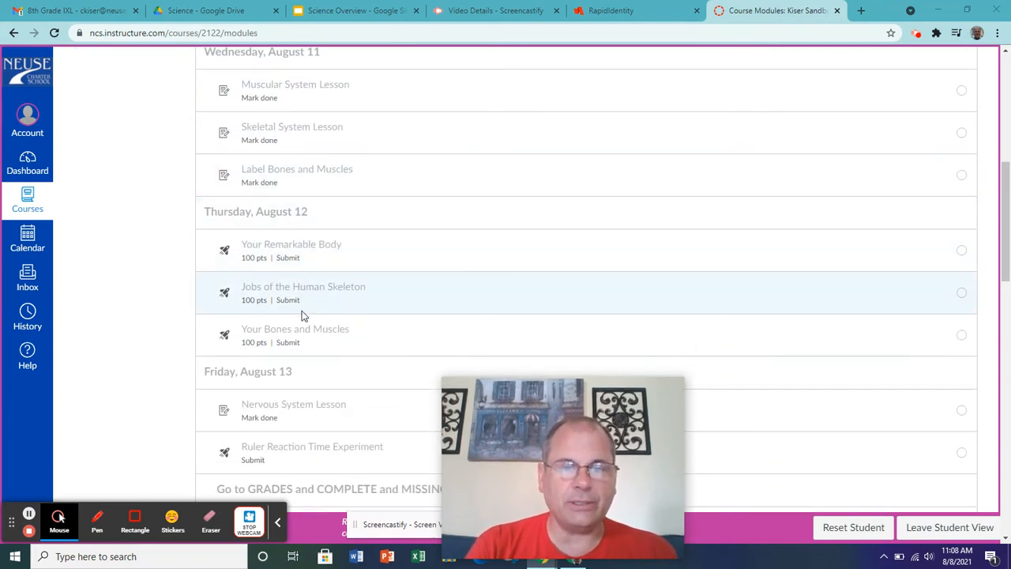
scroll("down", 3)
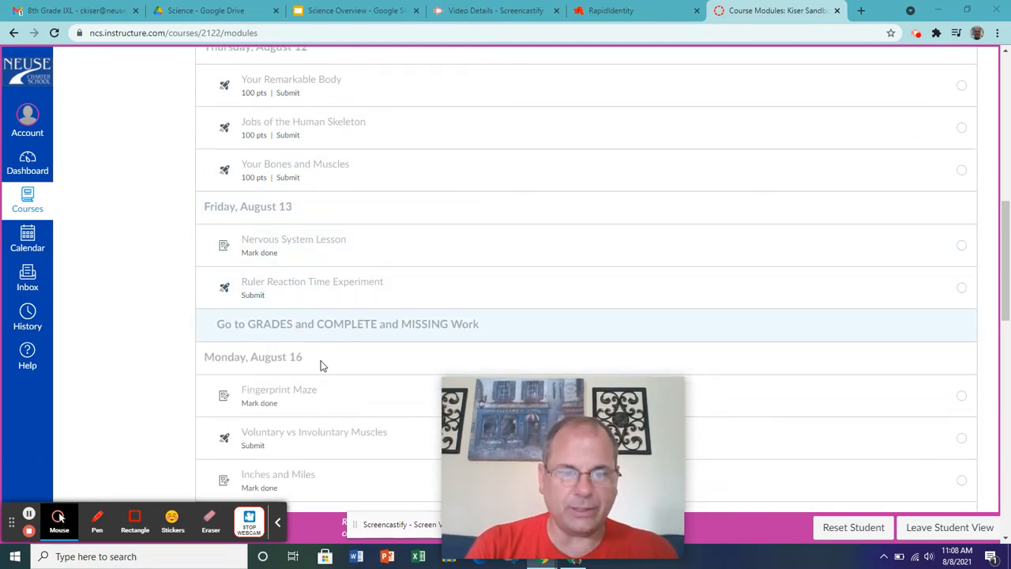
scroll("down", 3)
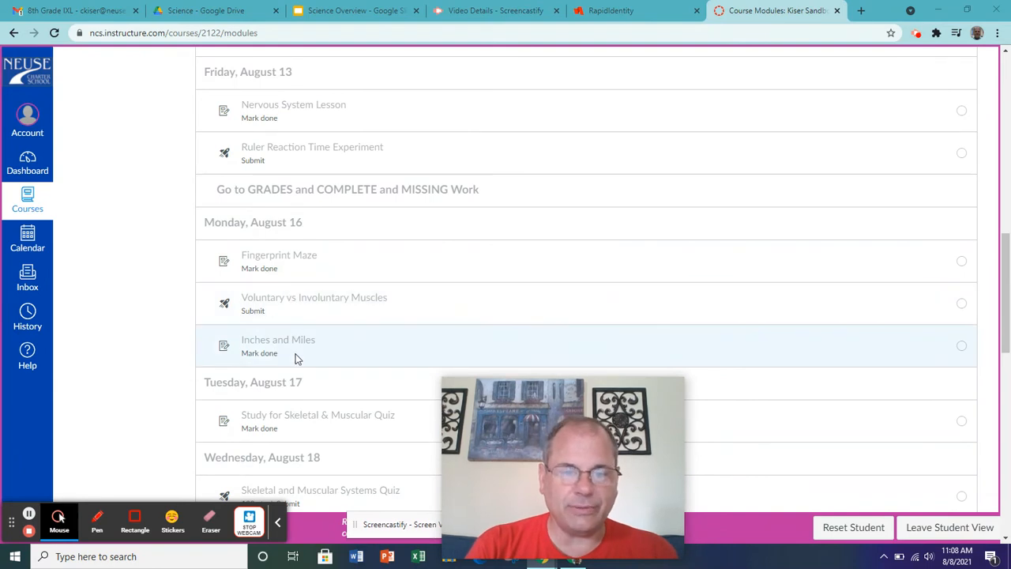
scroll("down", 3)
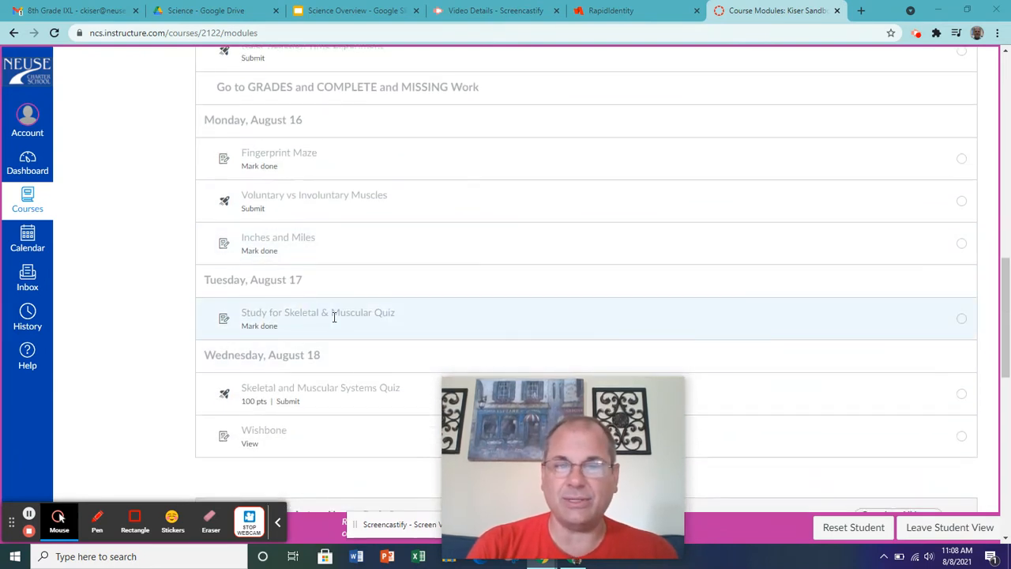
scroll("down", 3)
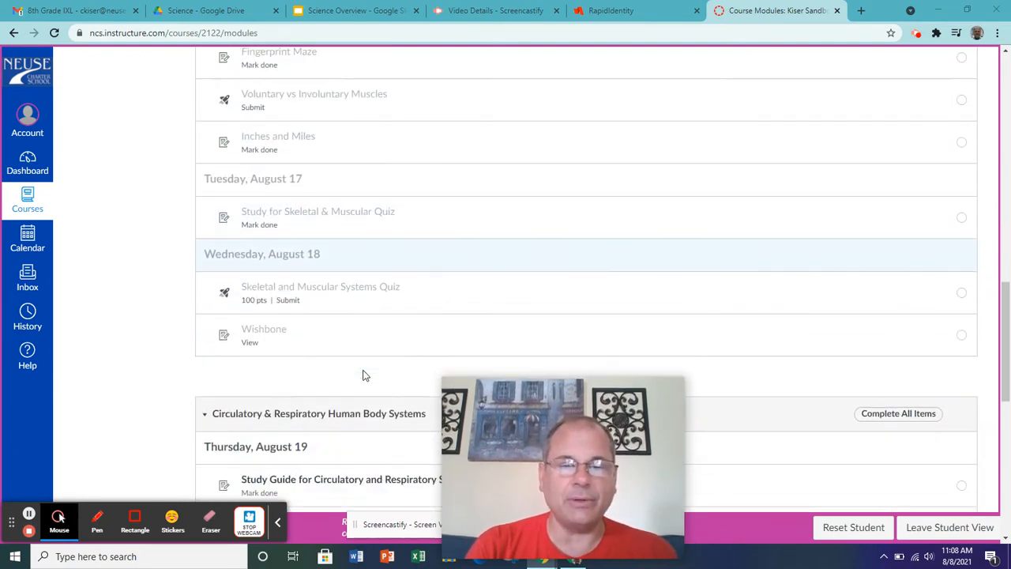
mouse_move(281, 308)
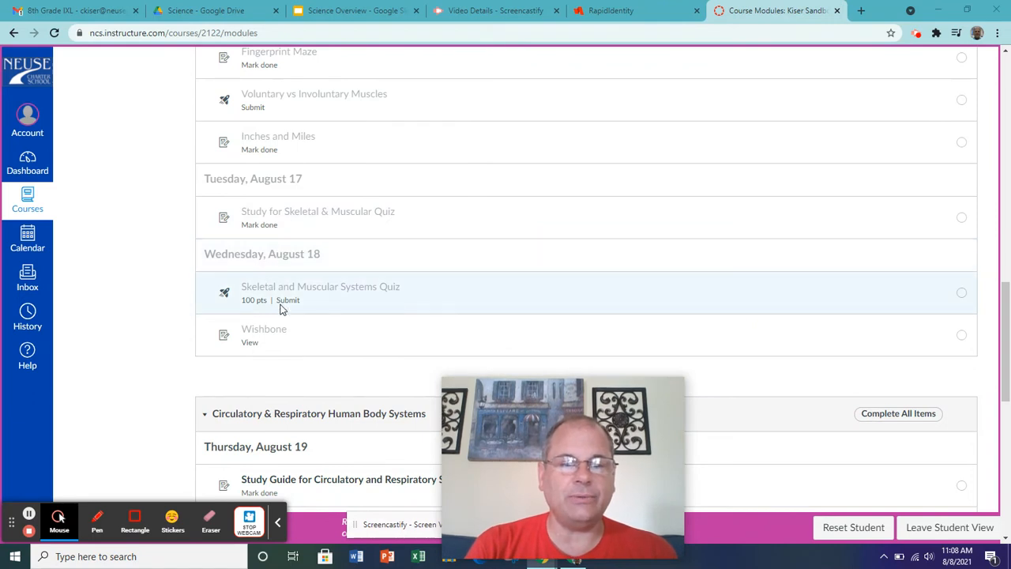
mouse_move(395, 302)
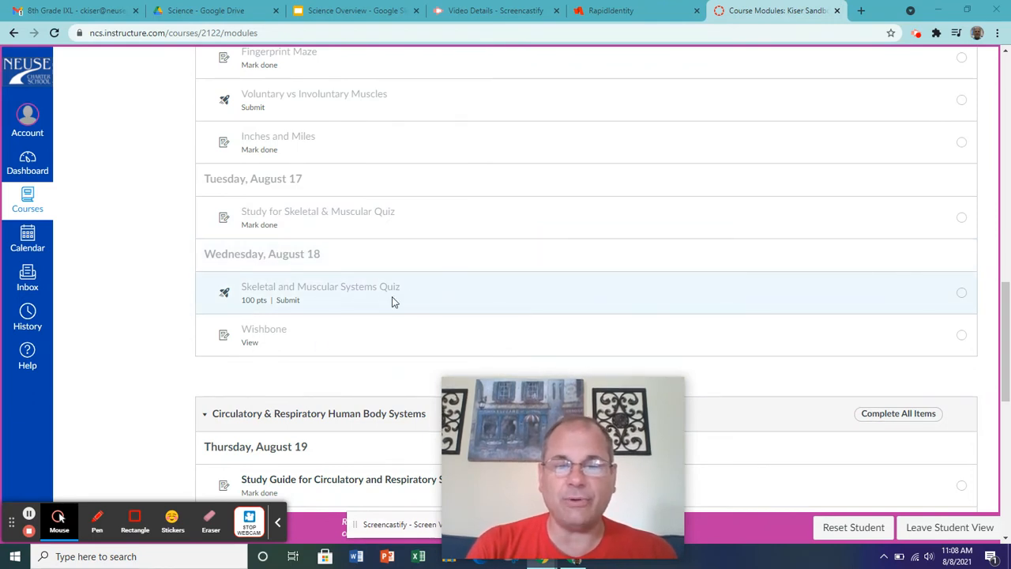
mouse_move(361, 342)
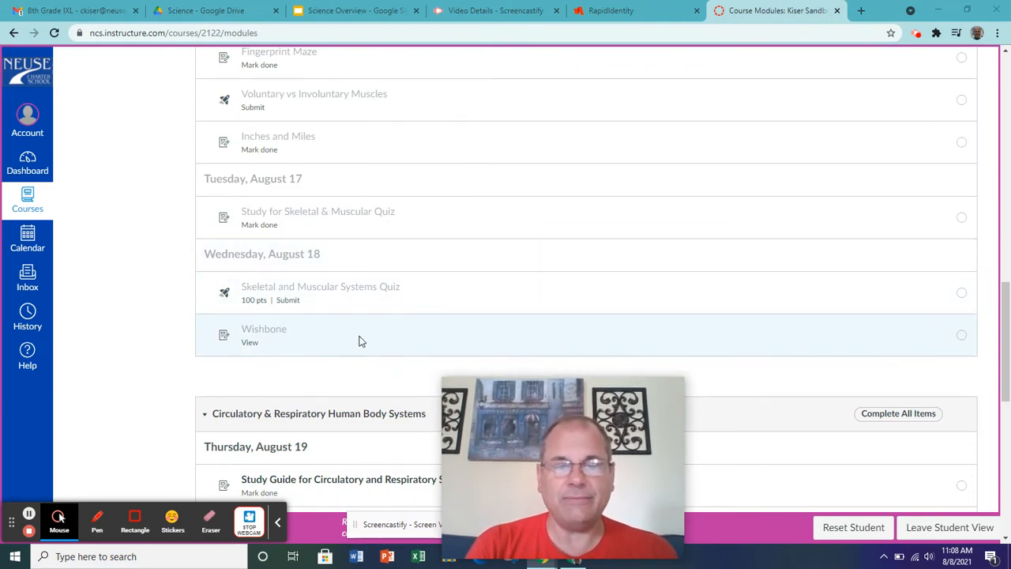
scroll("down", 3)
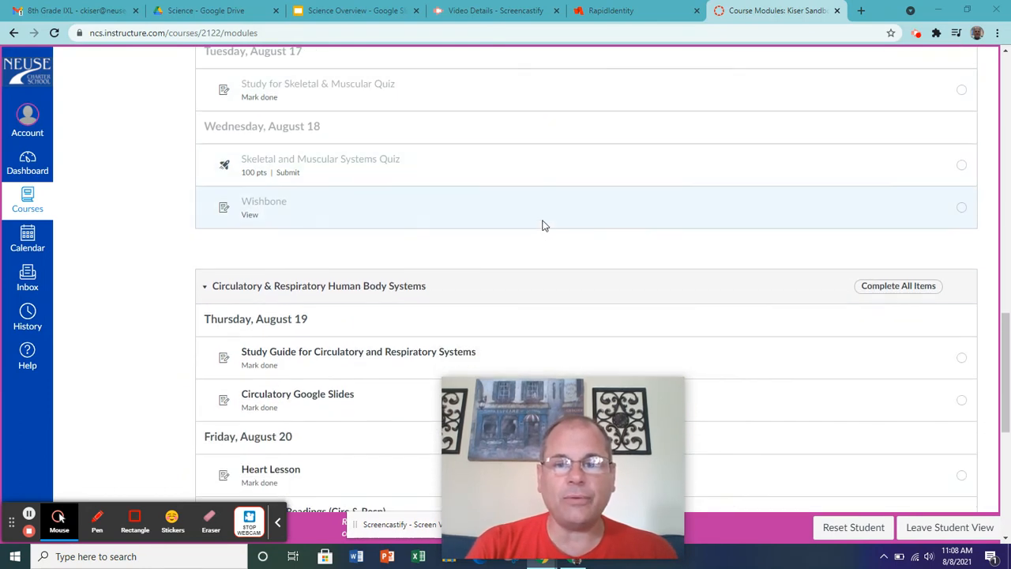
scroll("down", 3)
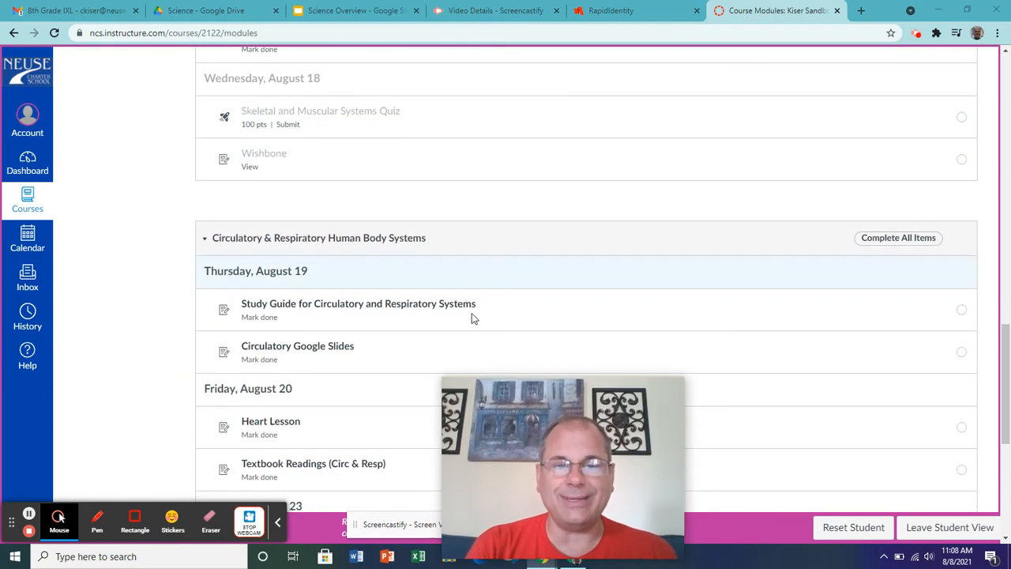
mouse_move(474, 231)
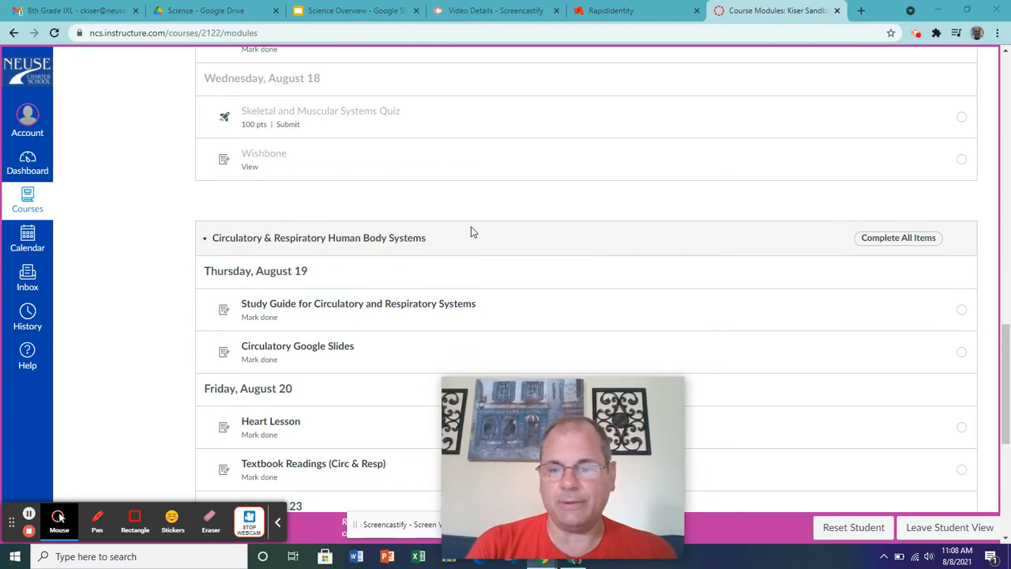
scroll("up", 3)
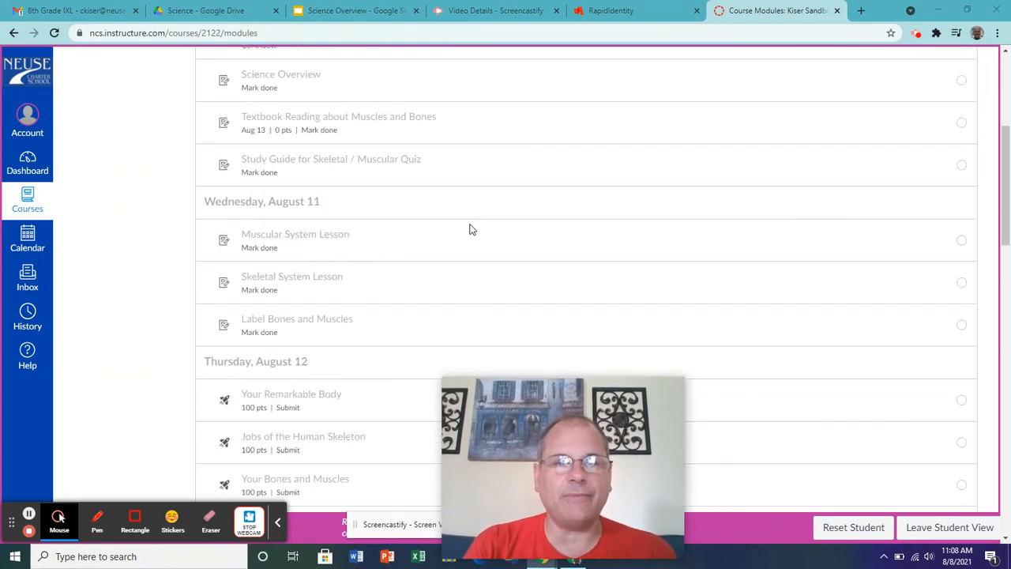
scroll("up", 3)
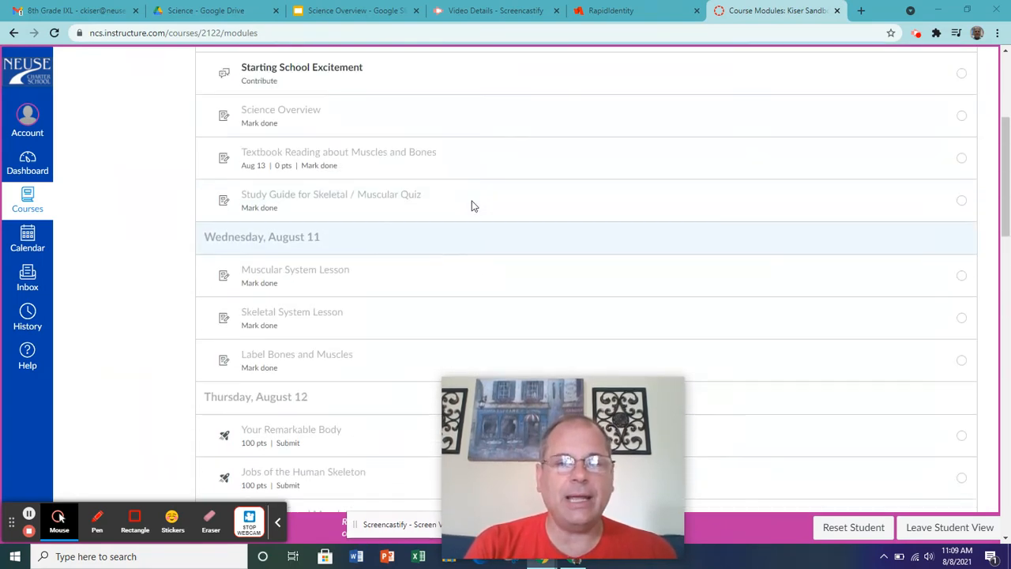
scroll("up", 3)
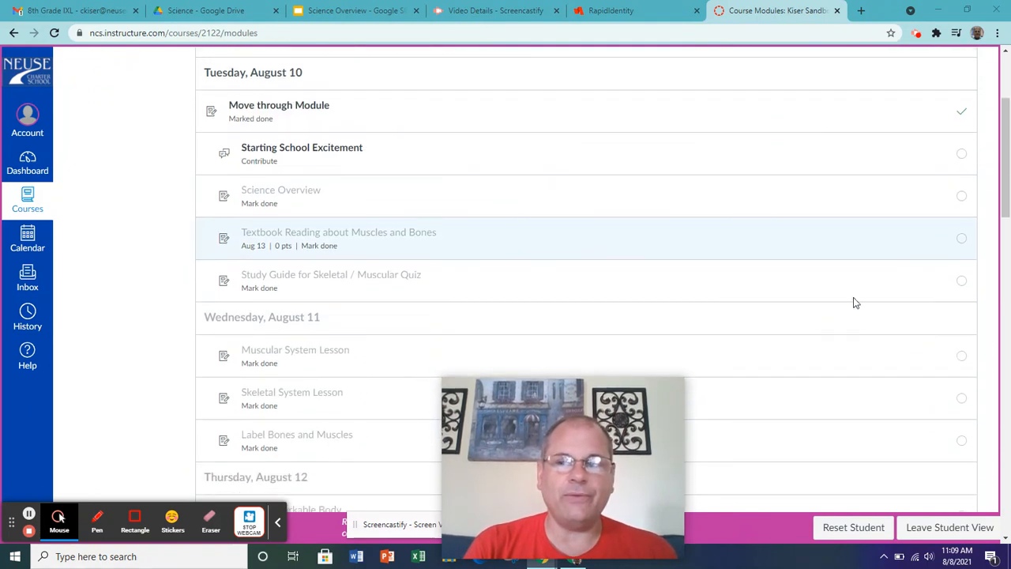
mouse_move(962, 313)
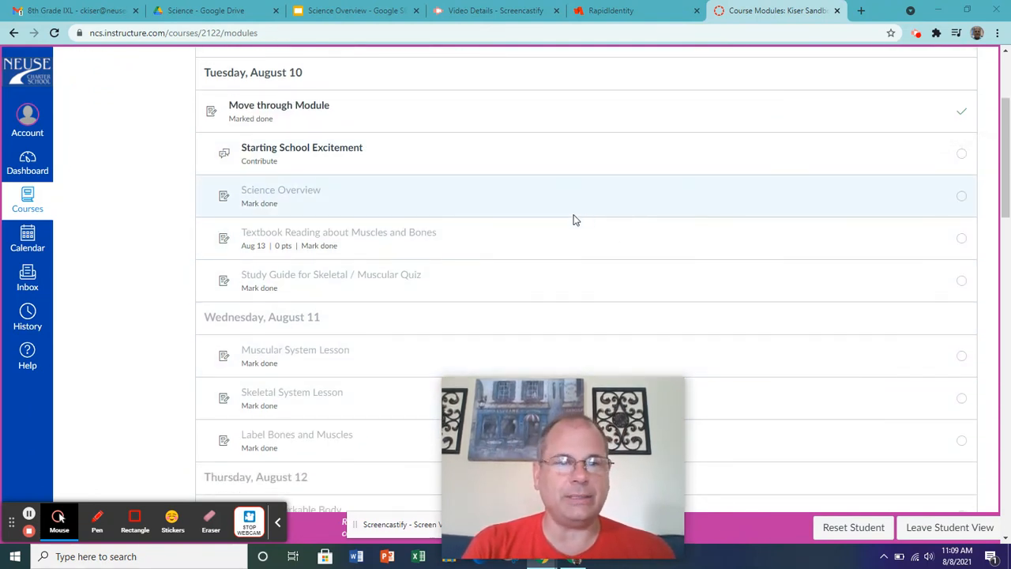
scroll("down", 3)
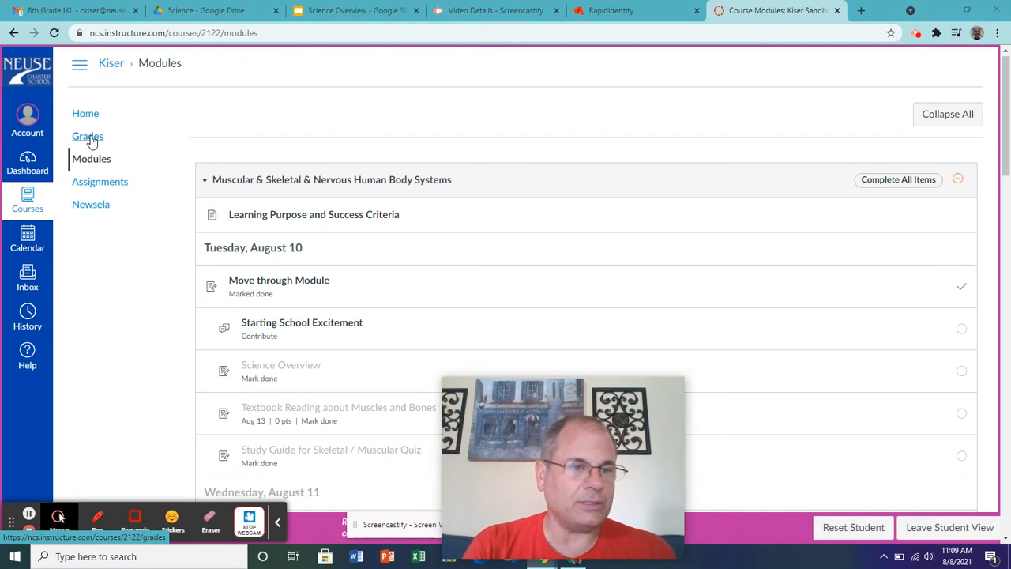
mouse_move(86, 117)
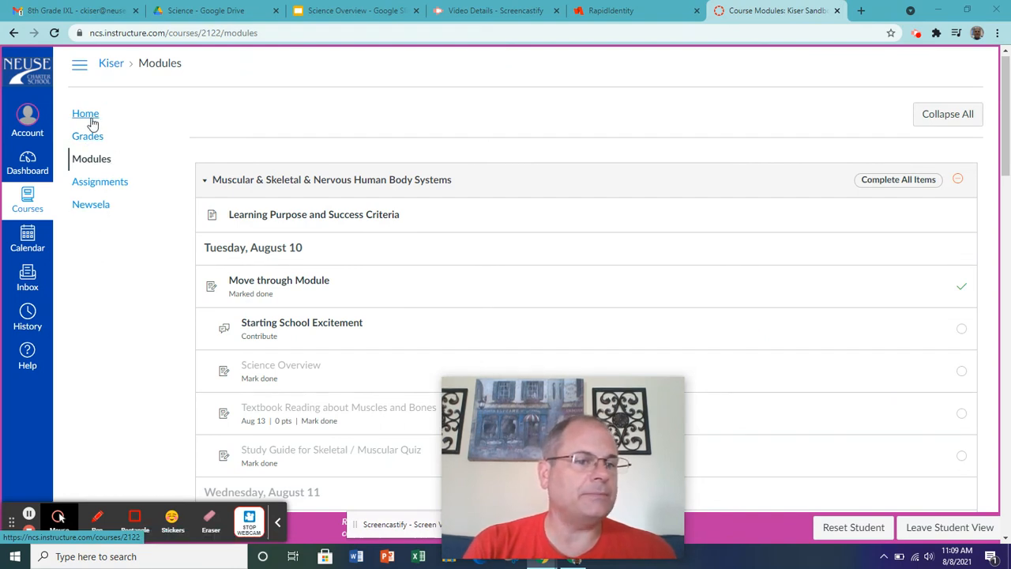
mouse_move(161, 231)
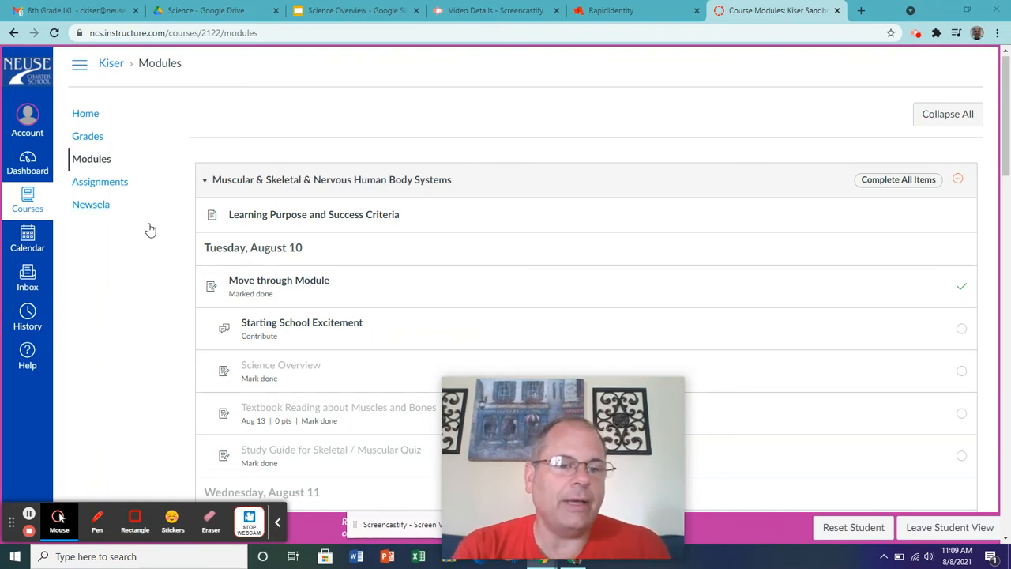
scroll("down", 3)
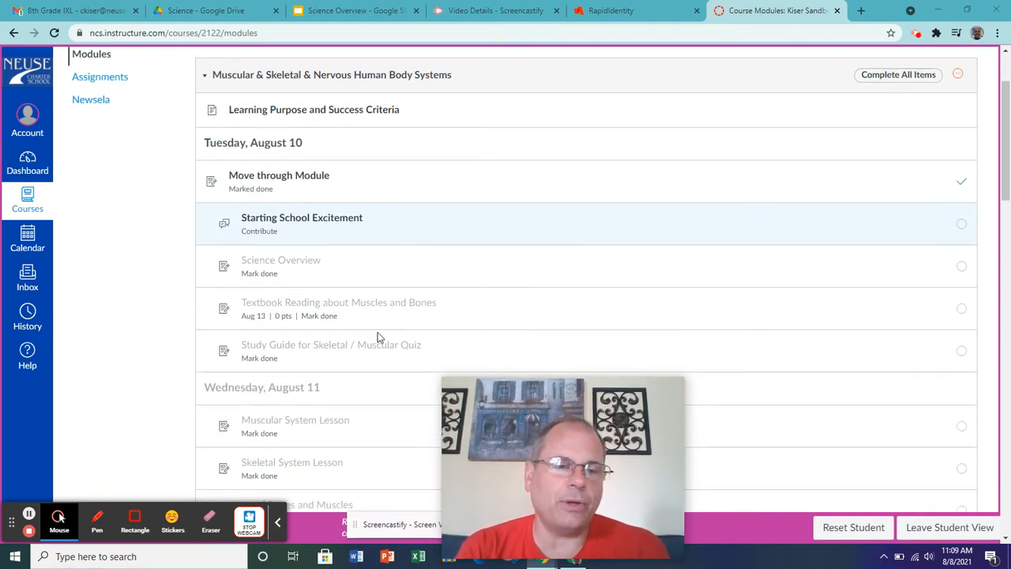
mouse_move(27, 277)
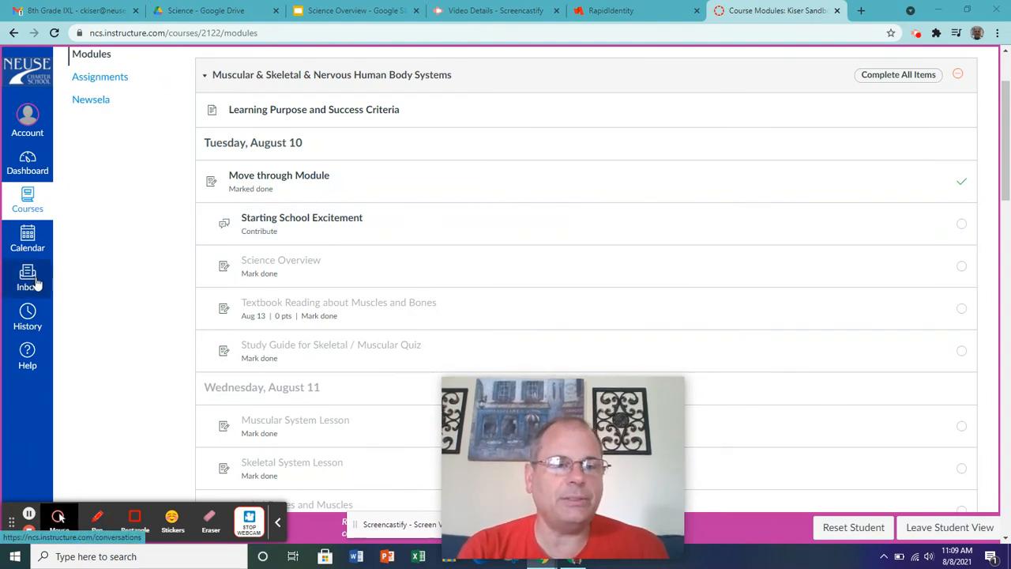
mouse_move(764, 265)
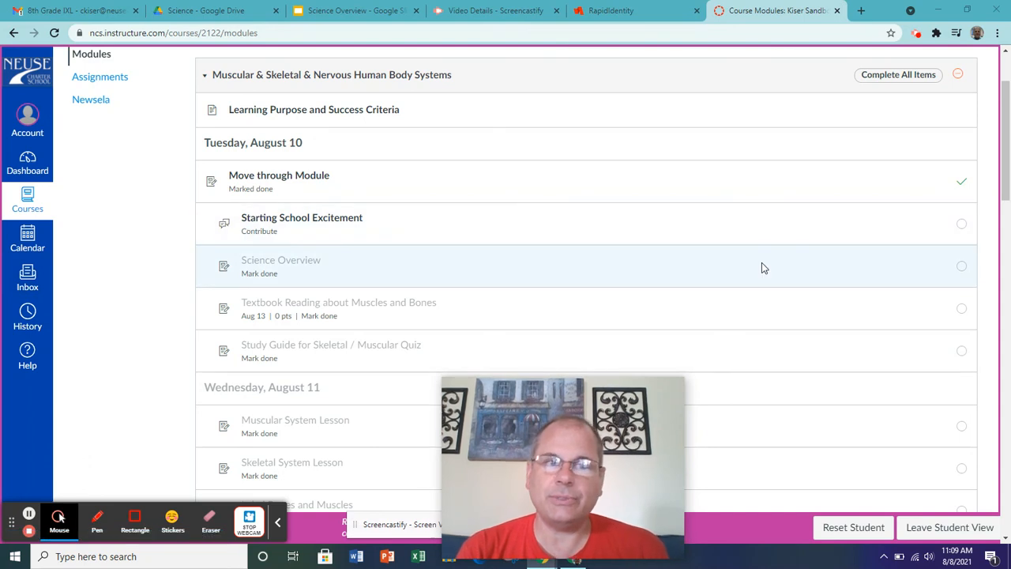
scroll("down", 3)
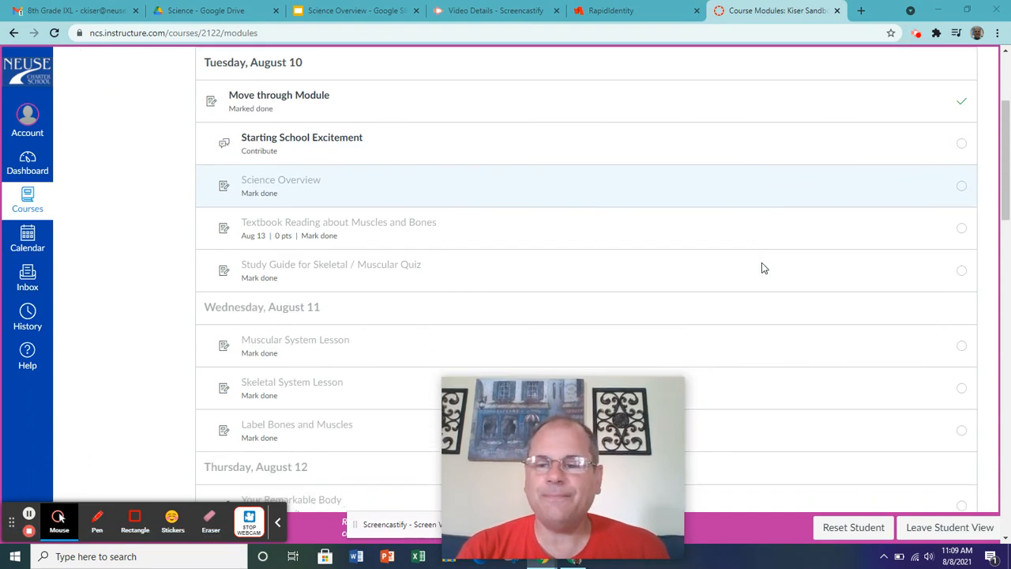
mouse_move(29, 161)
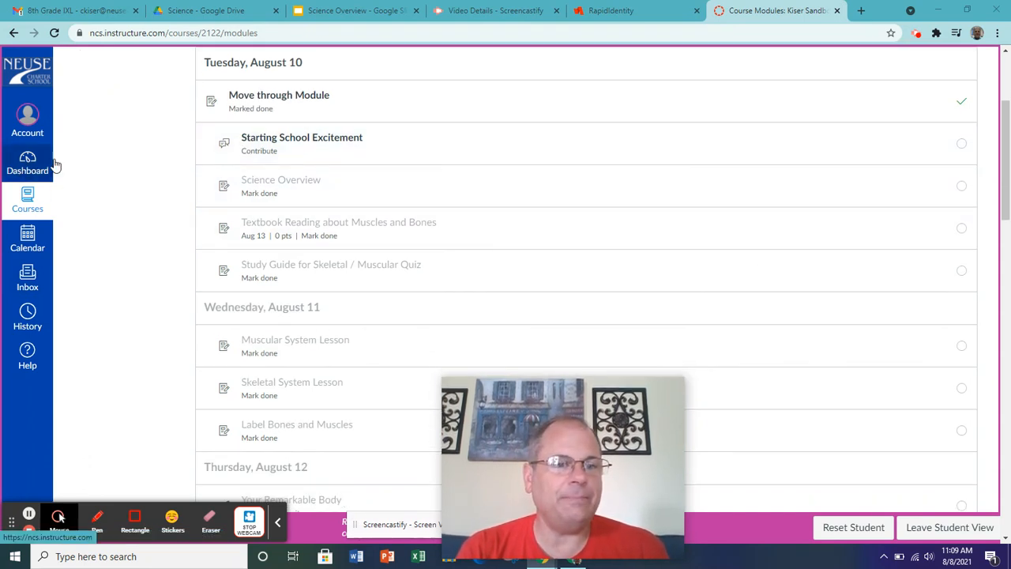